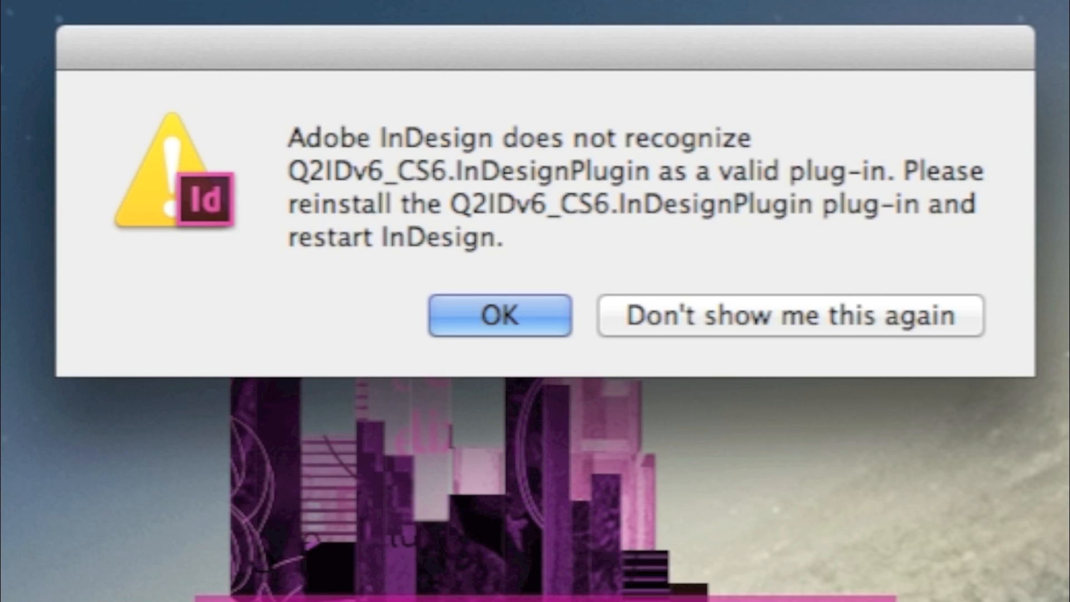
pyautogui.moveTo(941, 351)
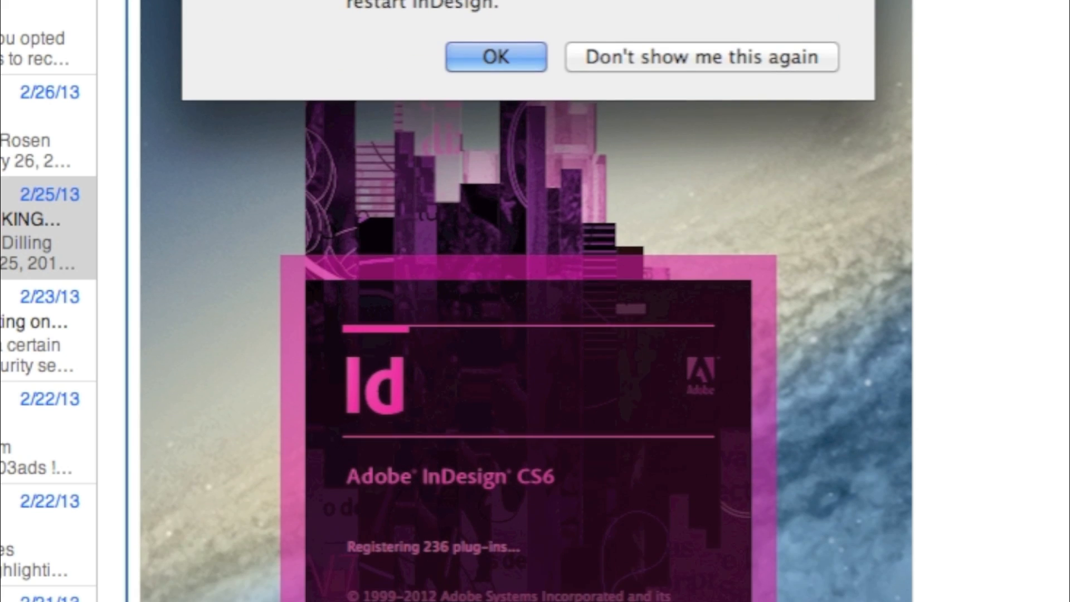
pyautogui.click(496, 56)
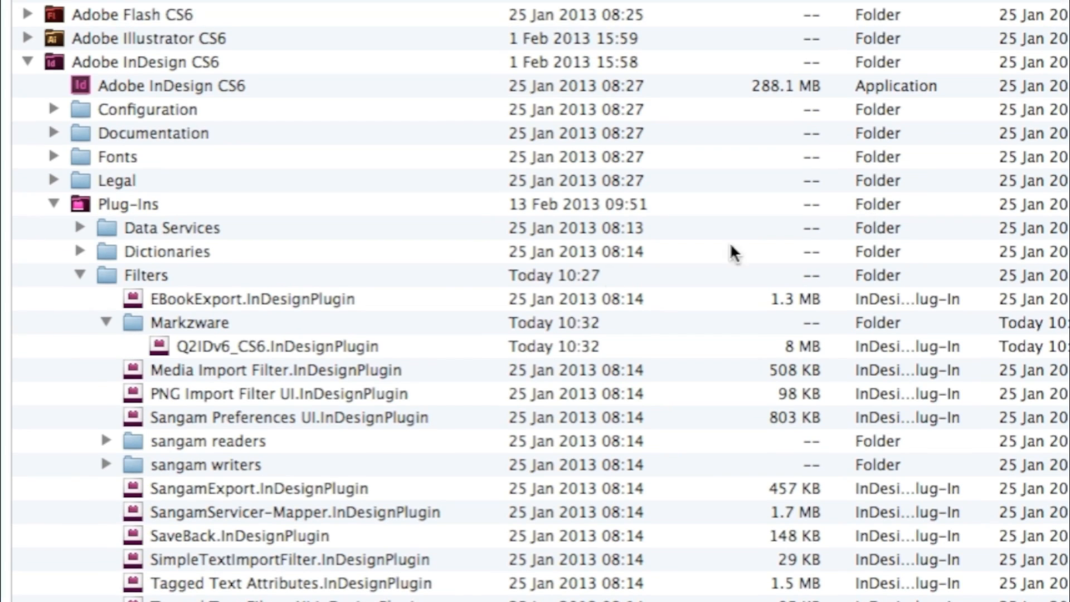
pyautogui.moveTo(212, 214)
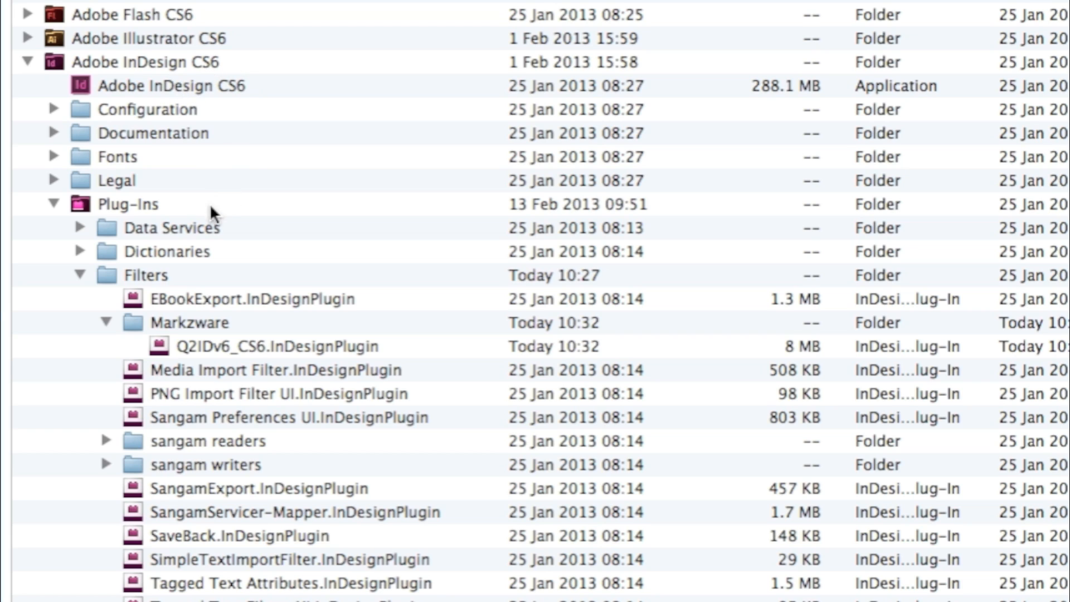
pyautogui.moveTo(345, 427)
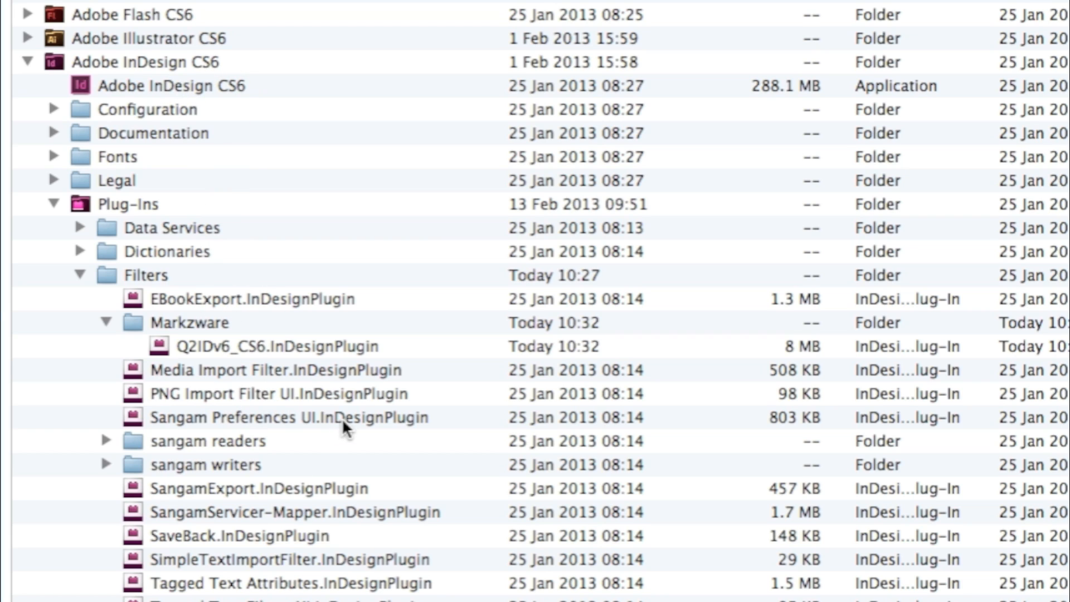
pyautogui.moveTo(189, 73)
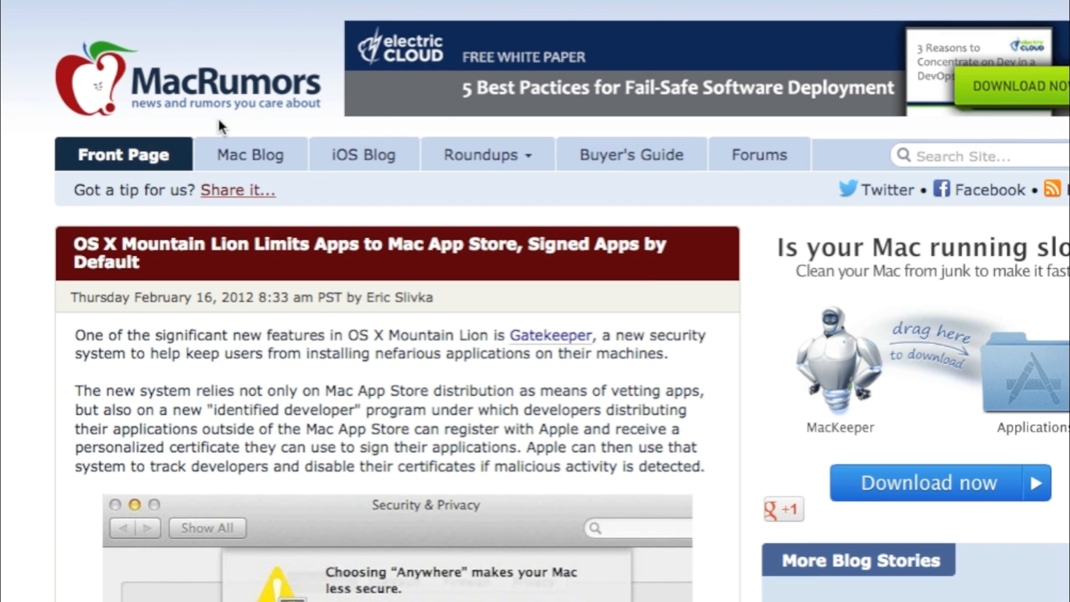
pyautogui.scroll(-3)
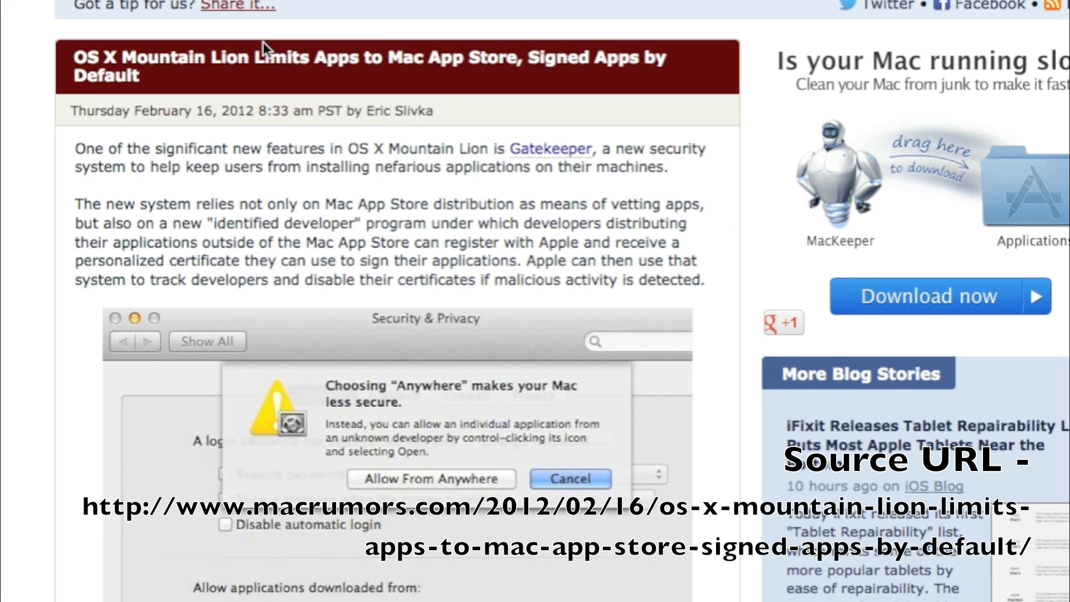
pyautogui.moveTo(220, 82)
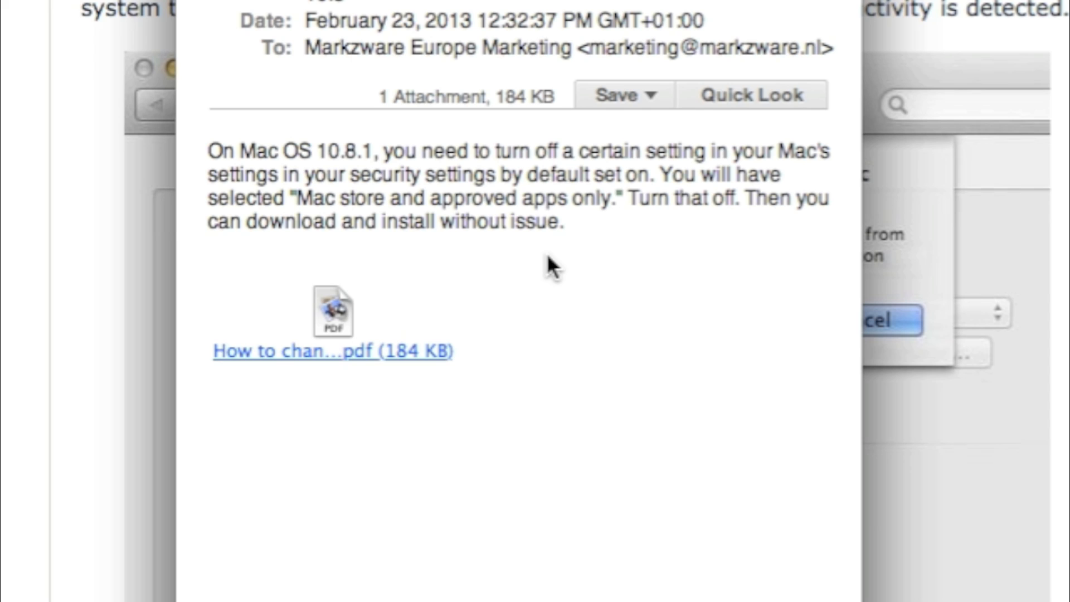
pyautogui.moveTo(351, 318)
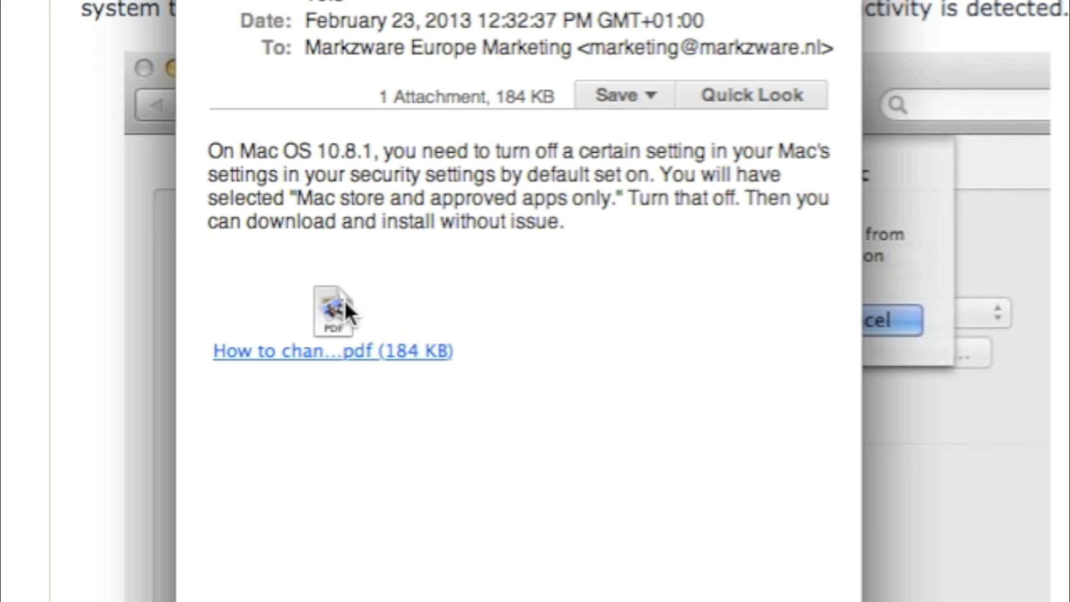
pyautogui.click(334, 314)
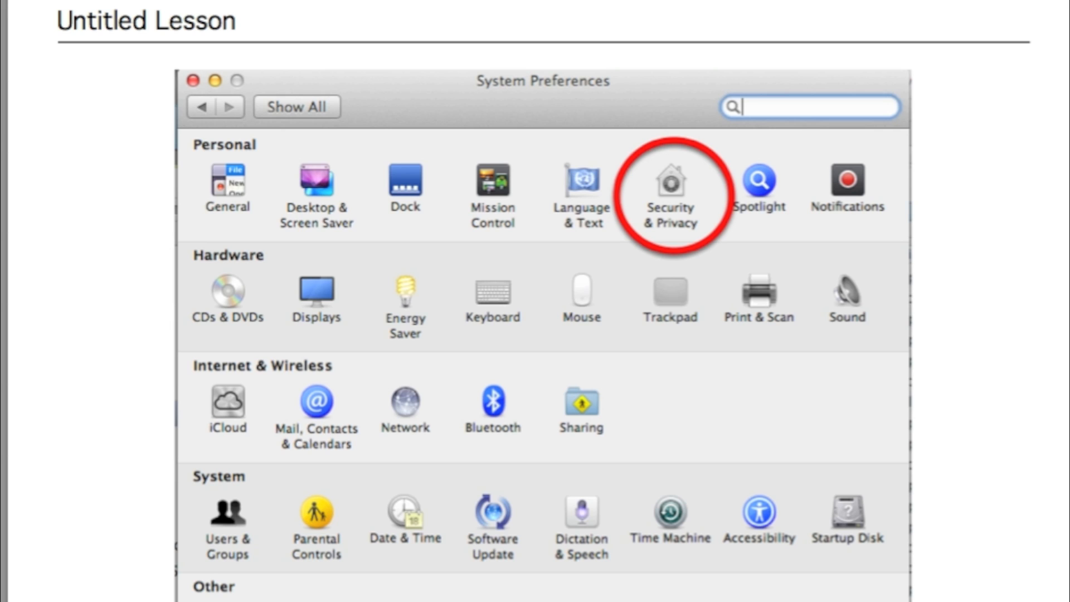
pyautogui.moveTo(382, 57)
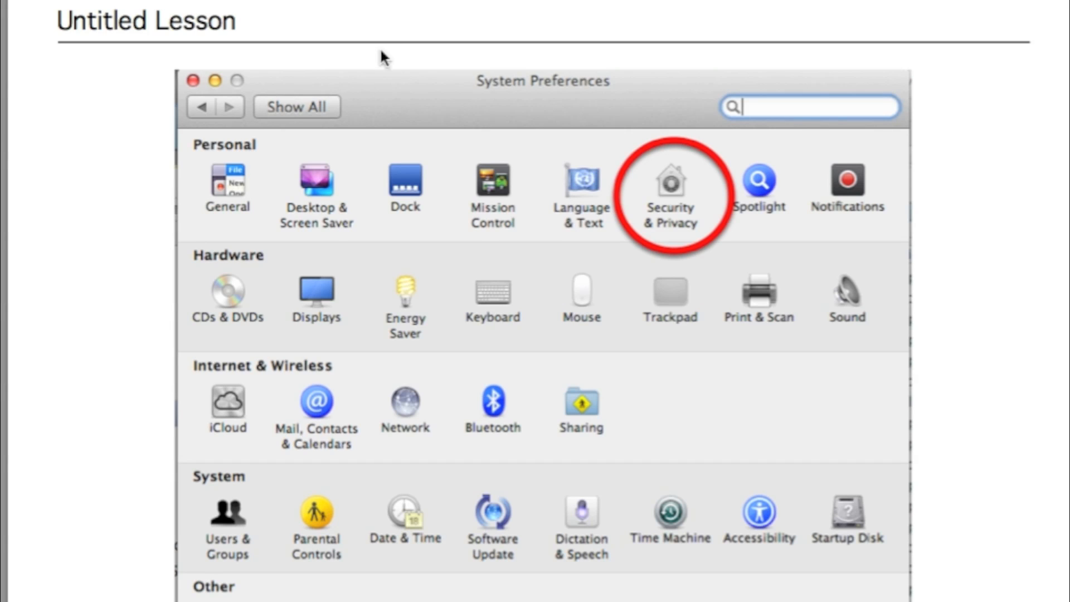
pyautogui.moveTo(529, 133)
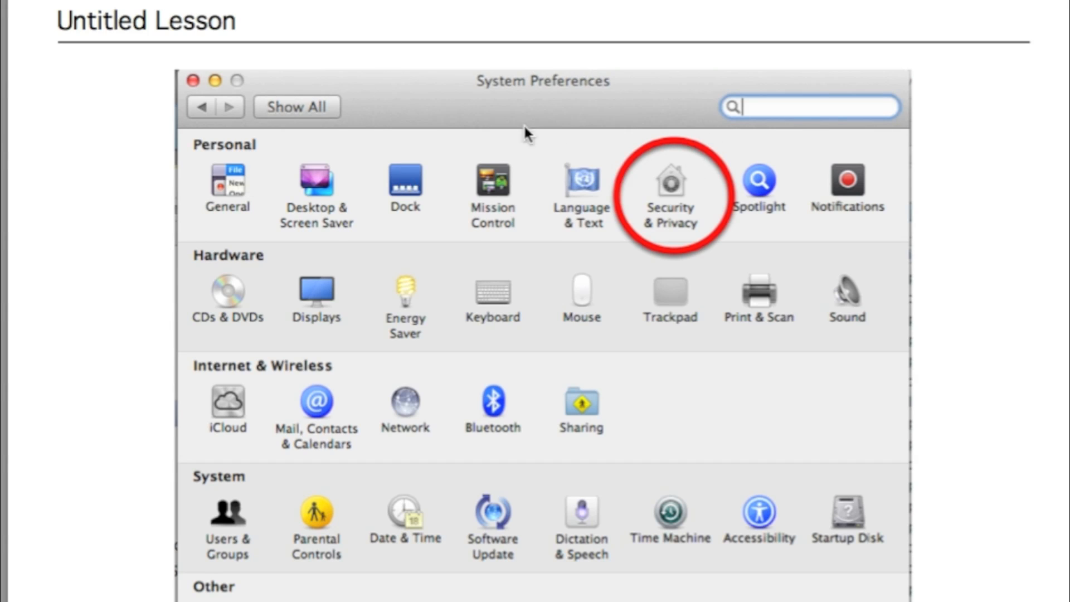
pyautogui.moveTo(924, 186)
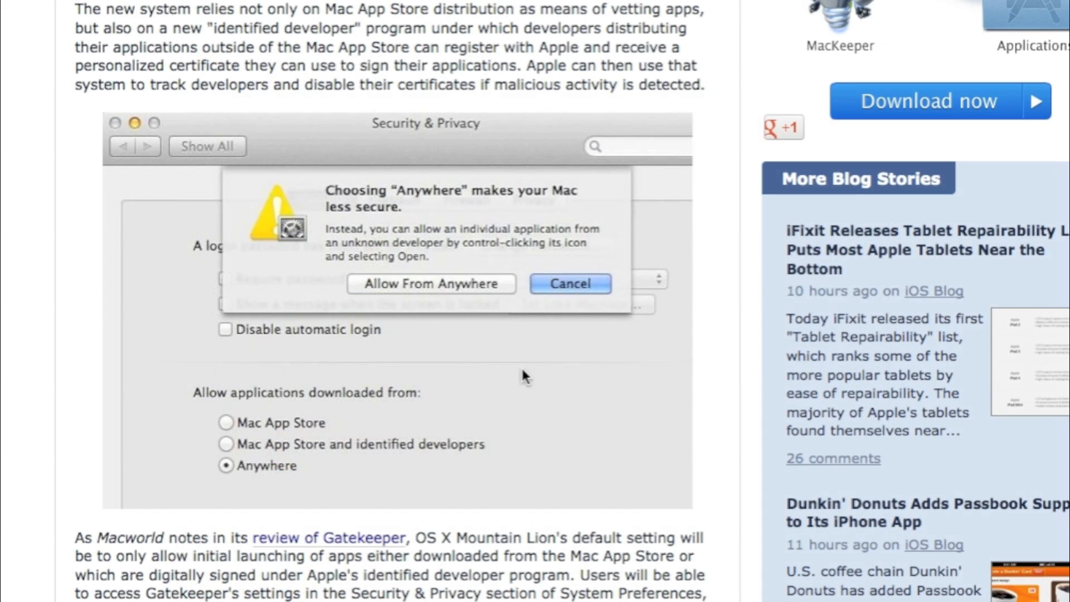
pyautogui.moveTo(531, 347)
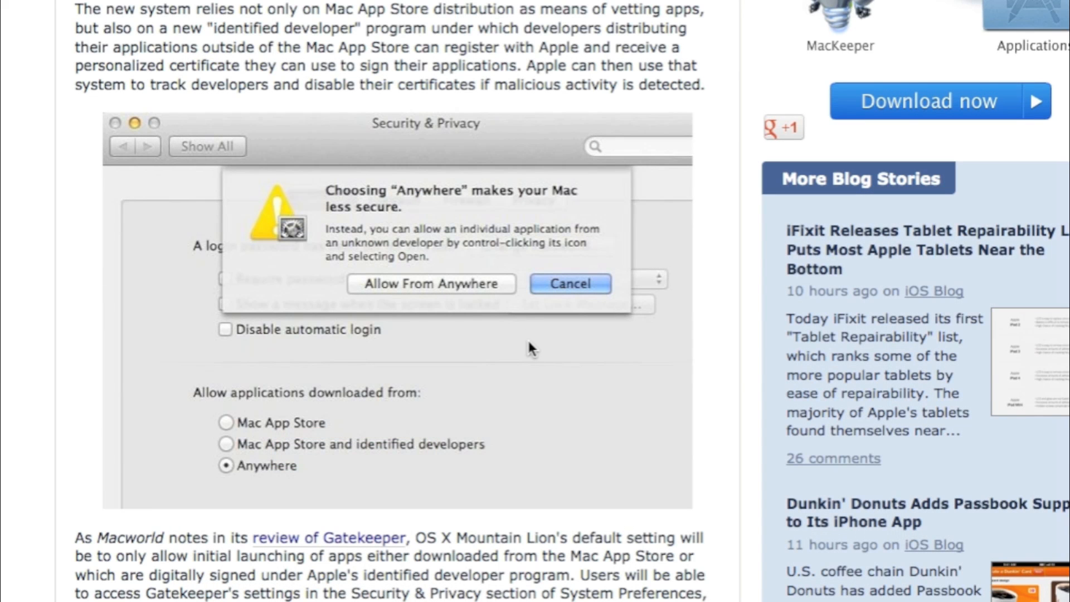